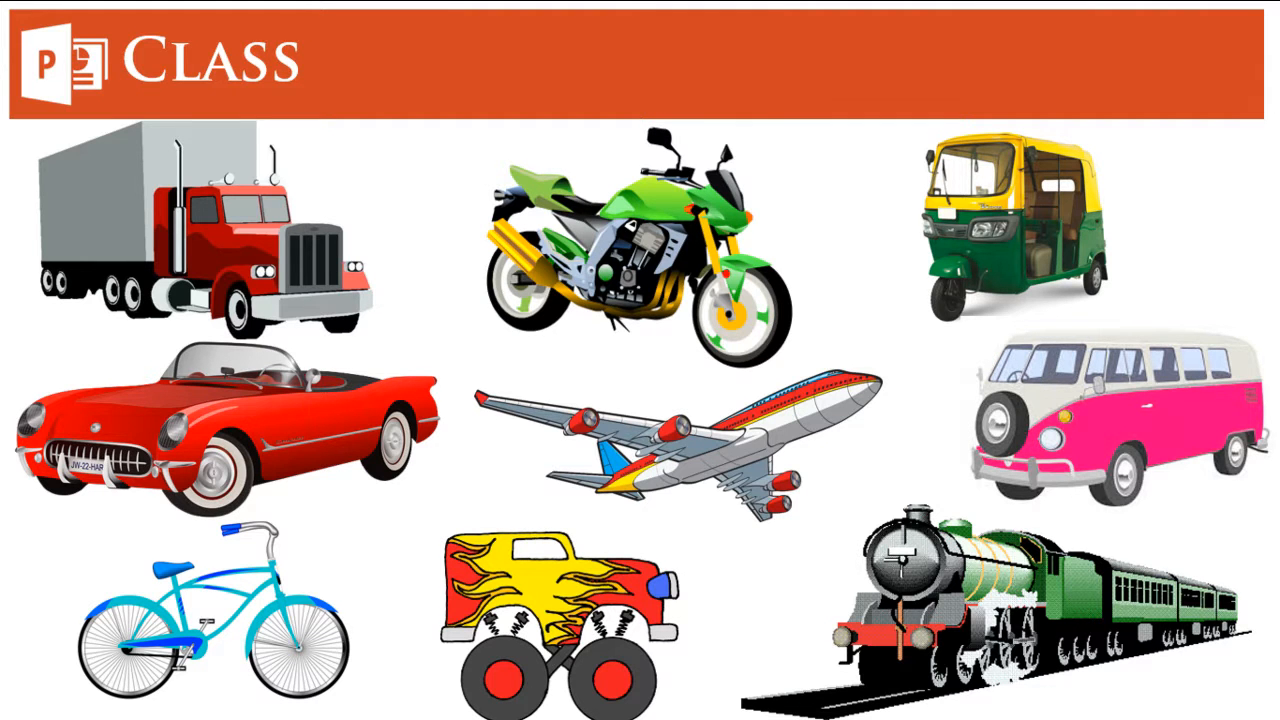
Advance from the vehicles Class slide to the Class - Object slide of five coloured cars.
key(right)
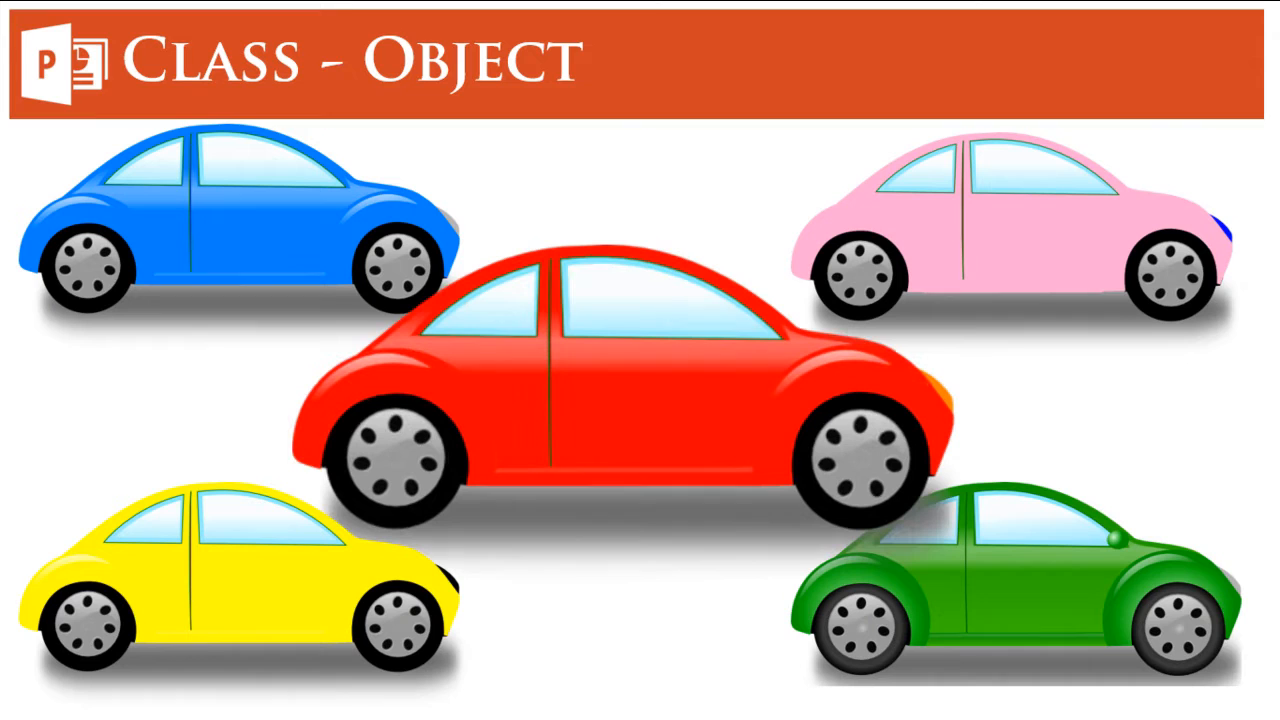
Advance to the Class – Object - Method slide showing the red car with Move, Turn and Stop.
key(Right)
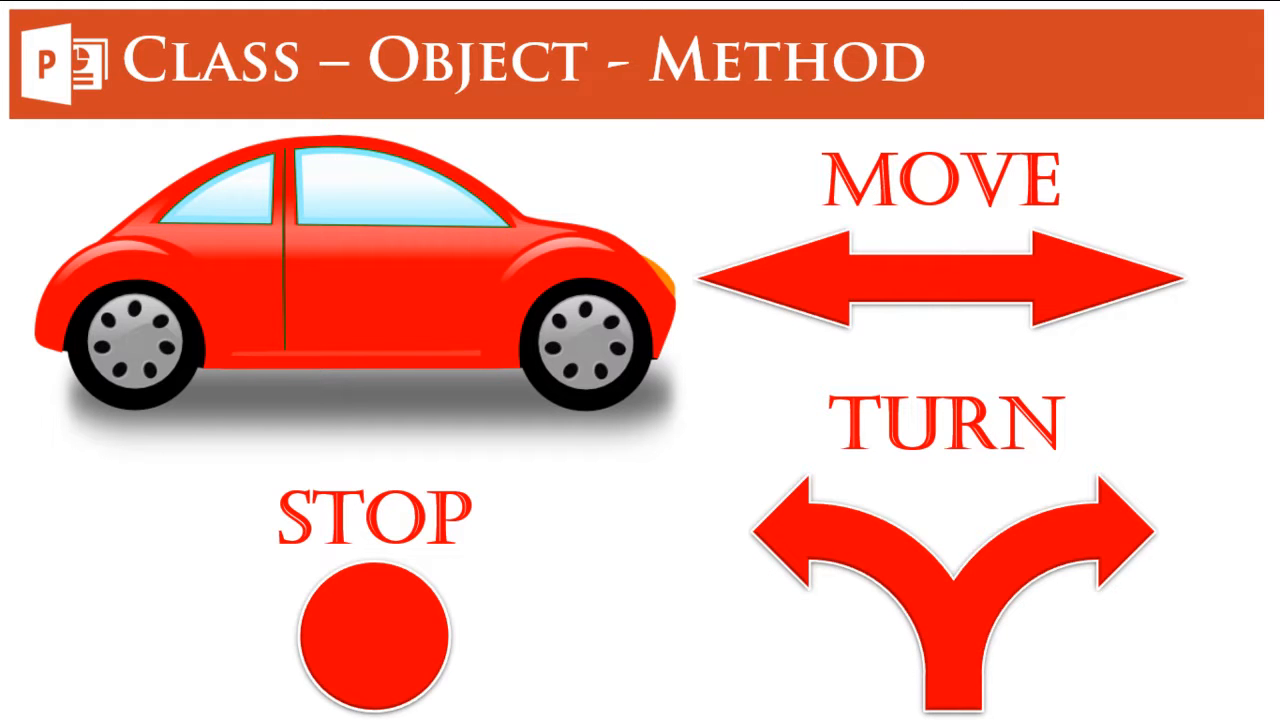
Advance to the Example slide and show the line Vehicles.Cars.RedCar.Turn=Left.
key(Right)
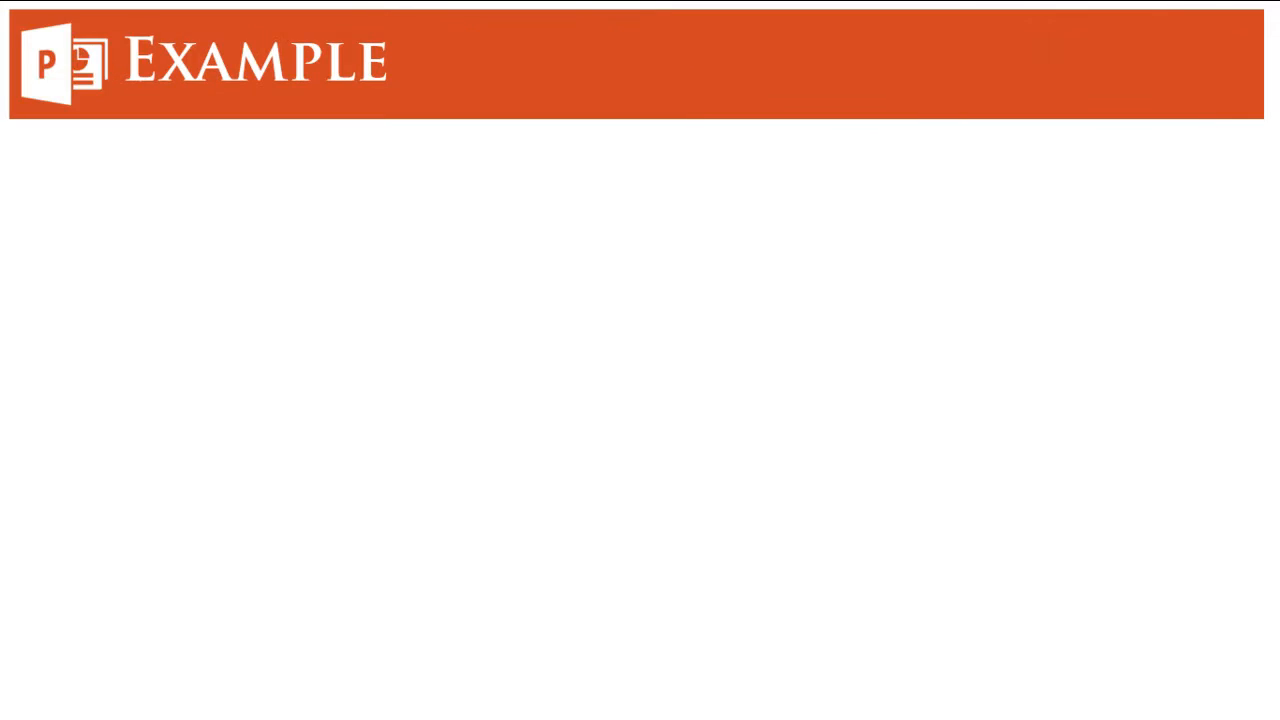
text(Vehicles.Cars.RedCar.Turn=Left)
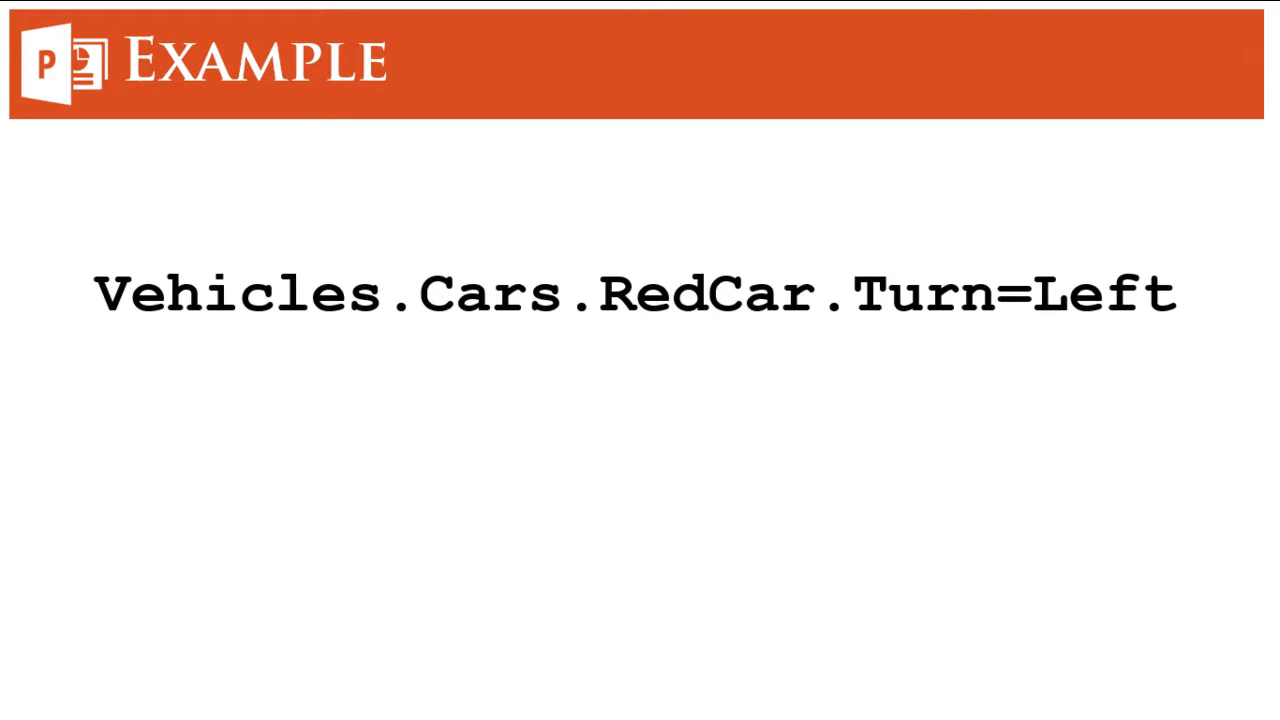